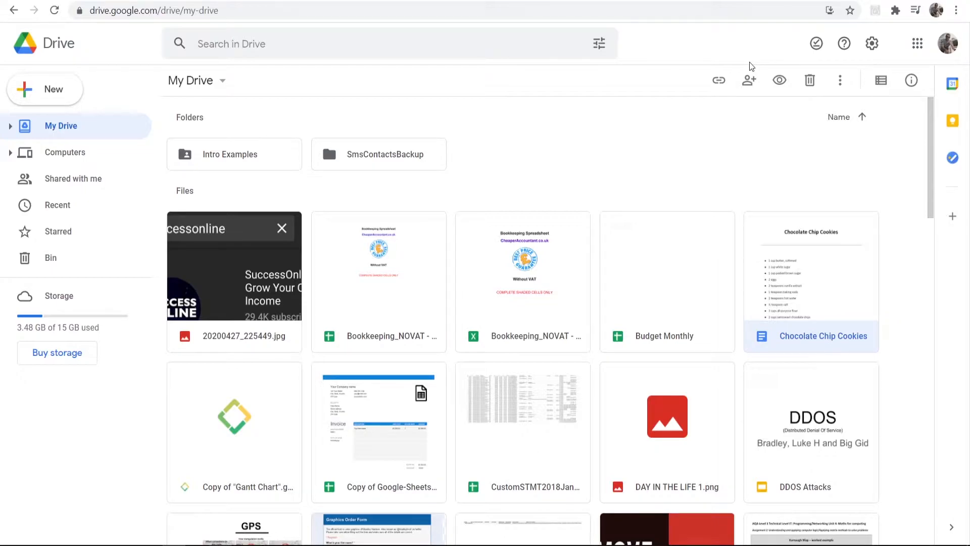
mouse_move(236, 139)
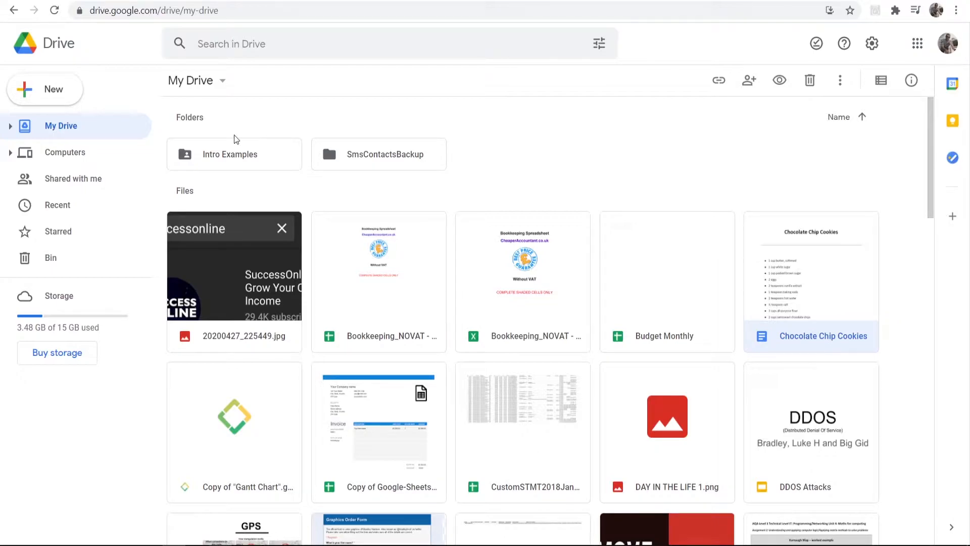
mouse_move(189, 80)
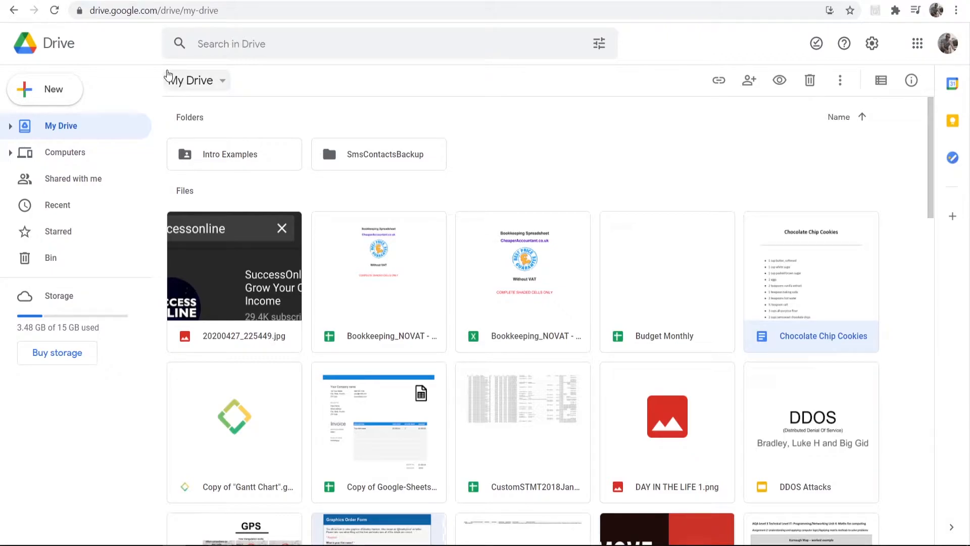
mouse_move(229, 128)
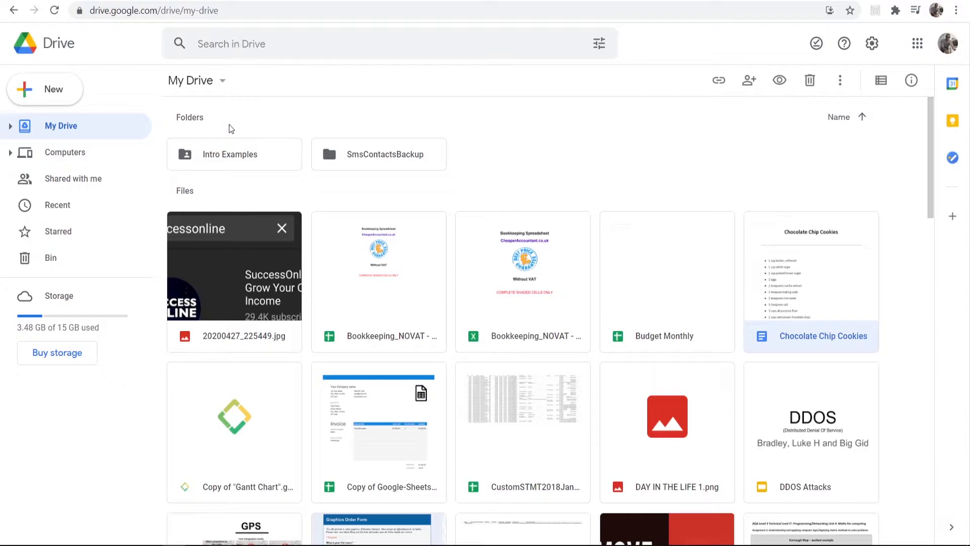
mouse_move(691, 205)
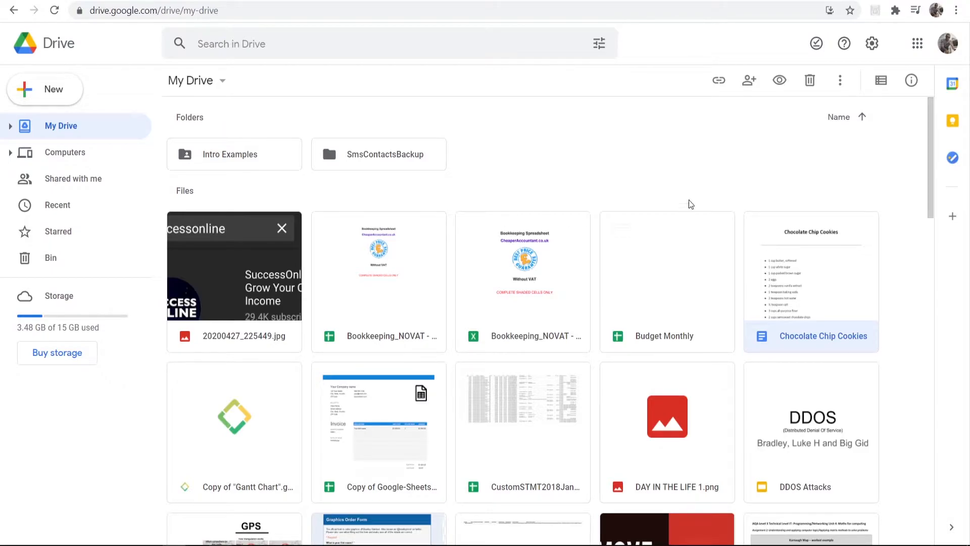
mouse_move(827, 267)
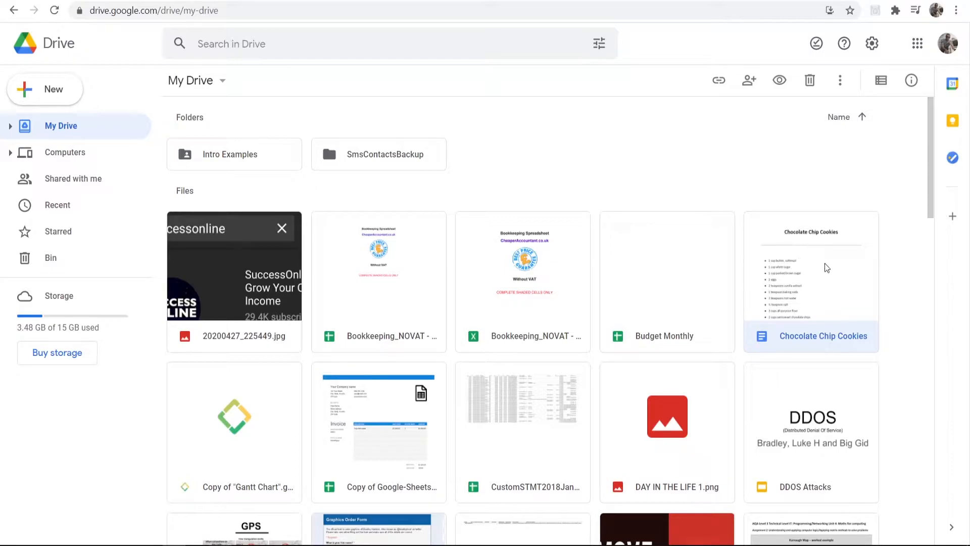
mouse_move(807, 299)
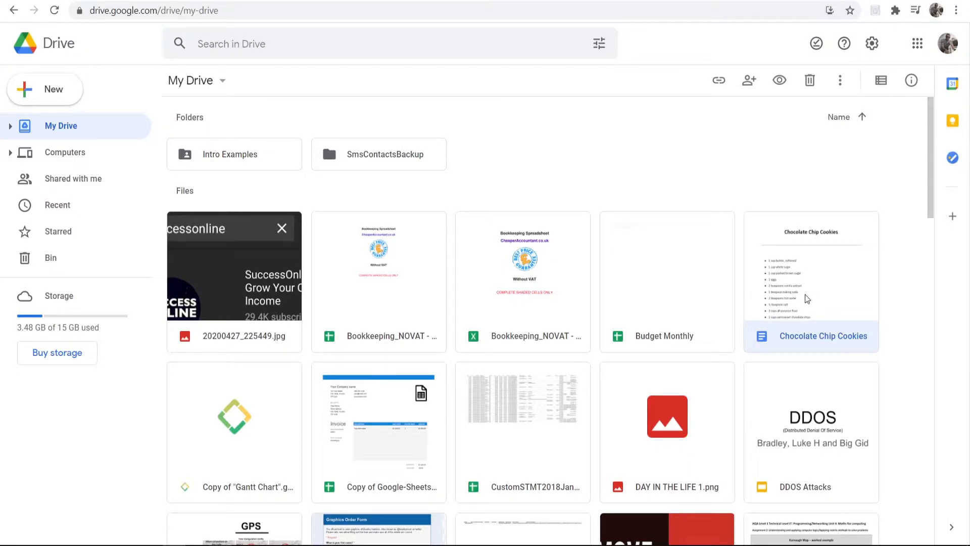
mouse_move(794, 278)
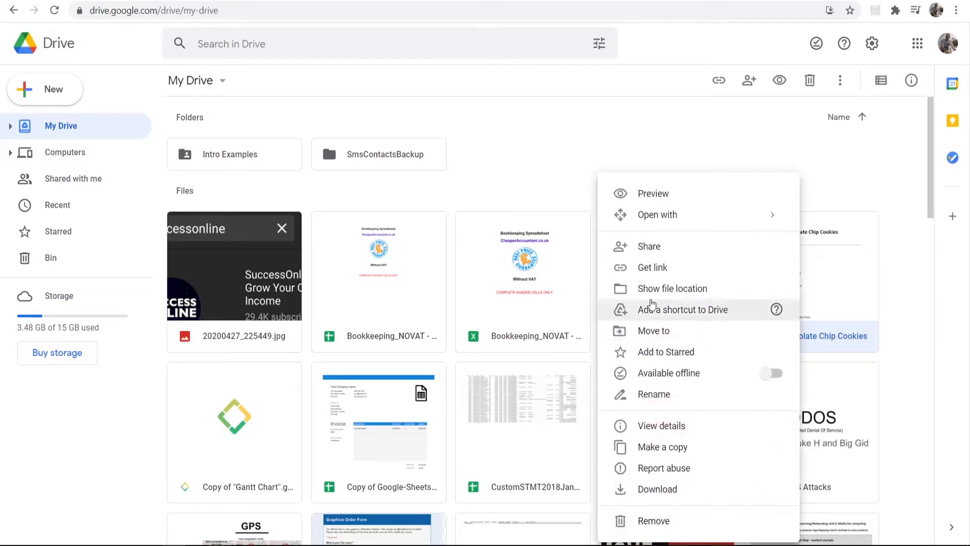
- Open the Share dialog for the Chocolate Chip Cookies document from its context menu
click(649, 246)
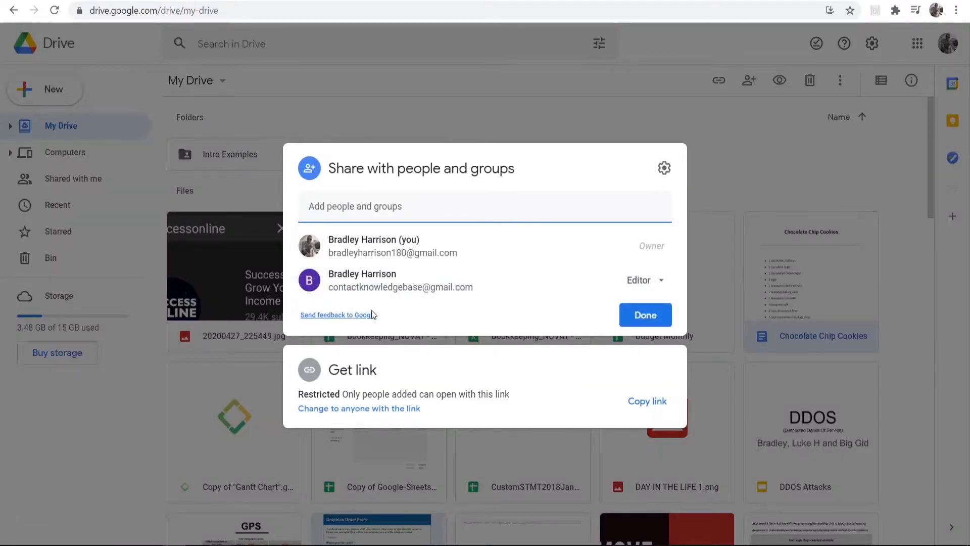
mouse_move(362, 279)
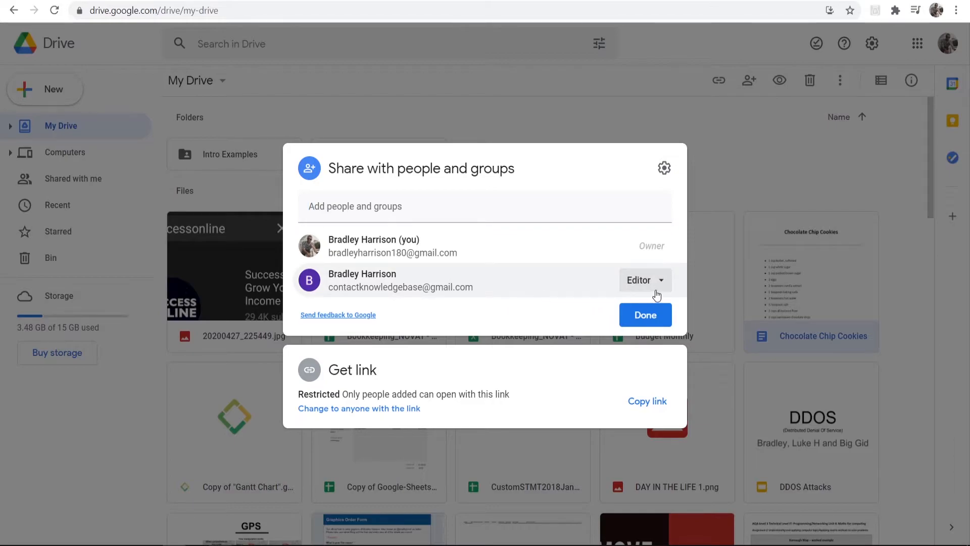
click(643, 279)
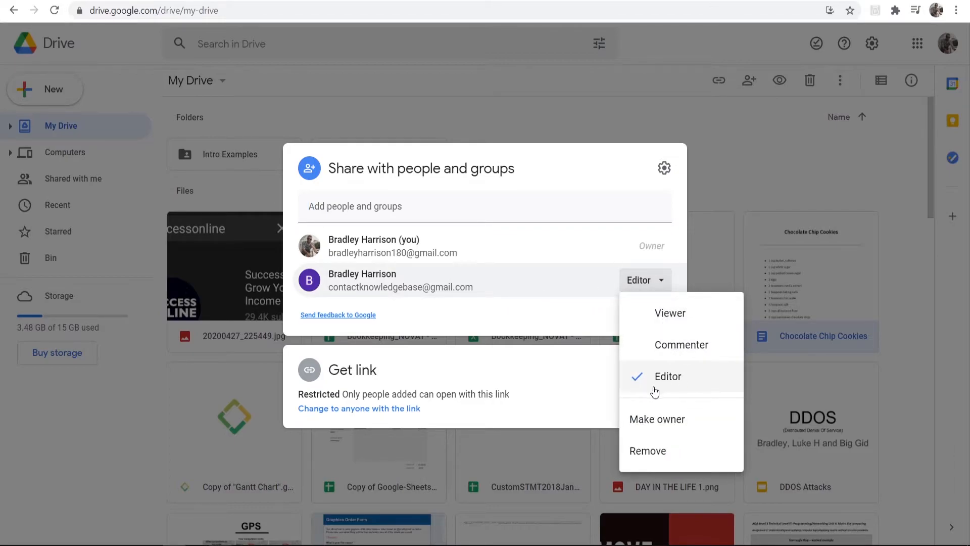
mouse_move(687, 331)
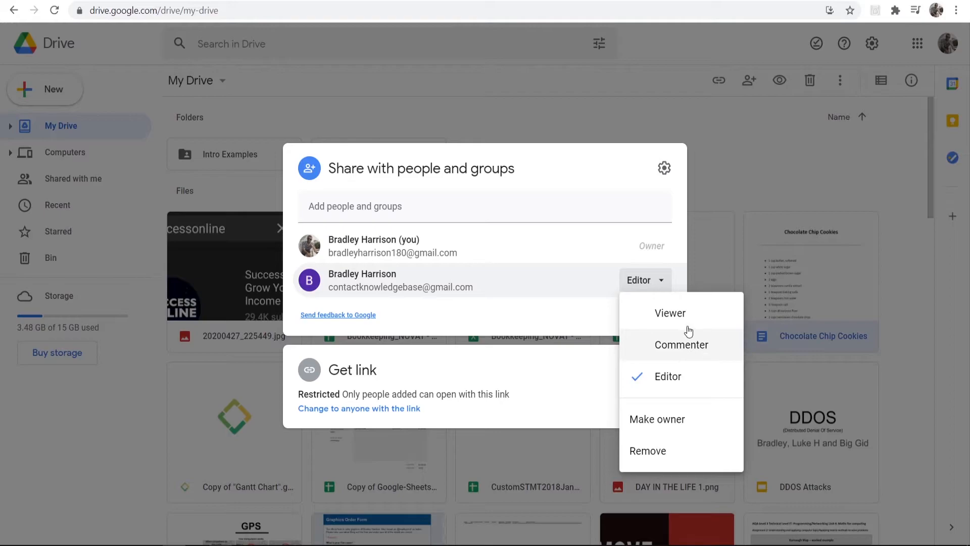
click(668, 376)
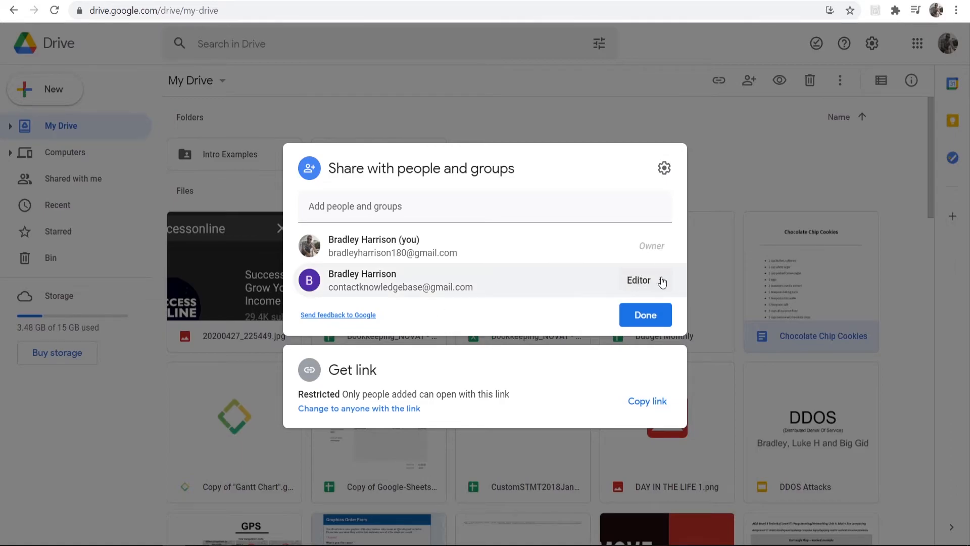
- Remove the editor's access to Chocolate Chip Cookies, leaving only the owner
click(662, 280)
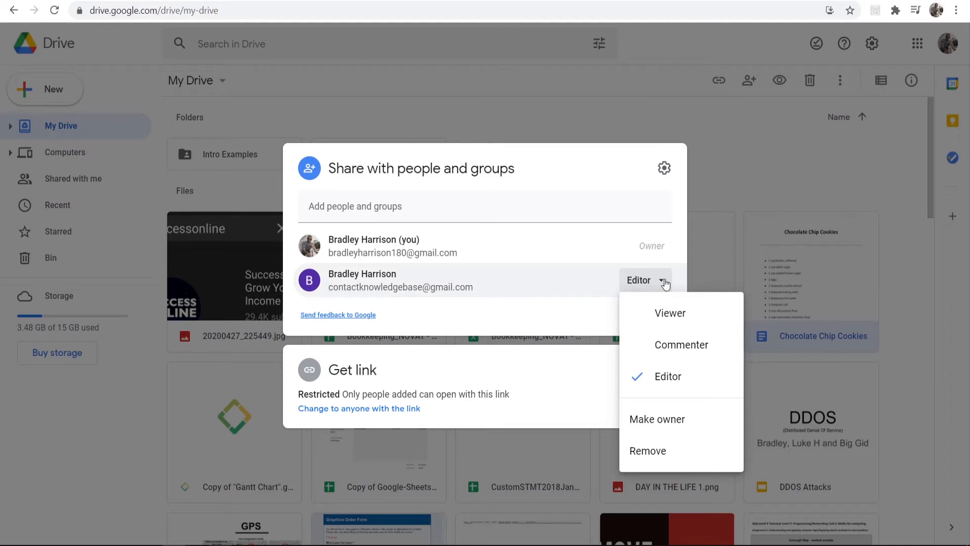
mouse_move(654, 455)
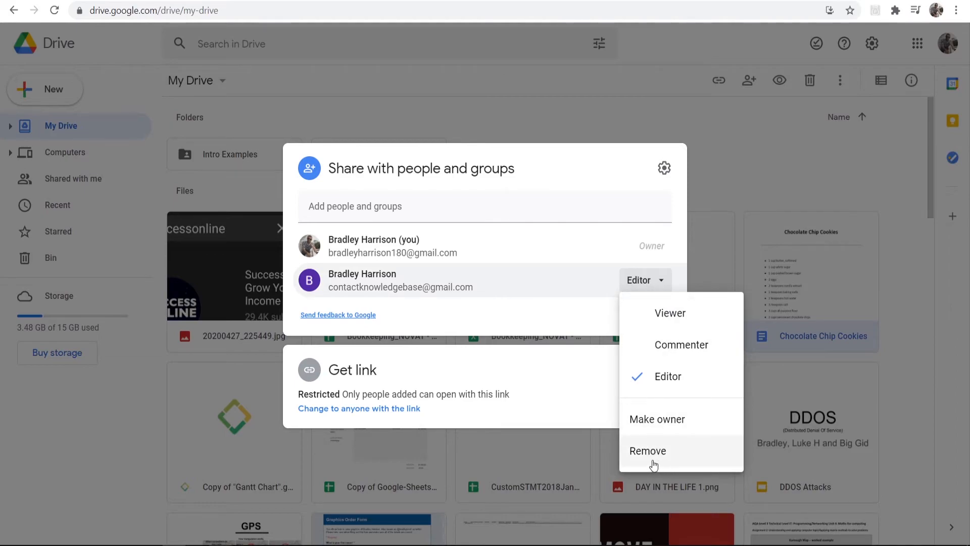
click(648, 451)
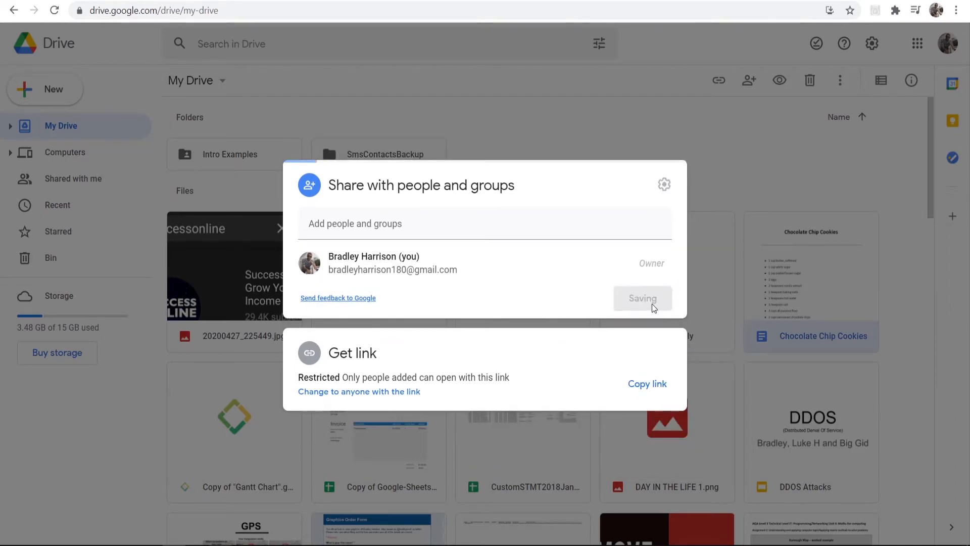